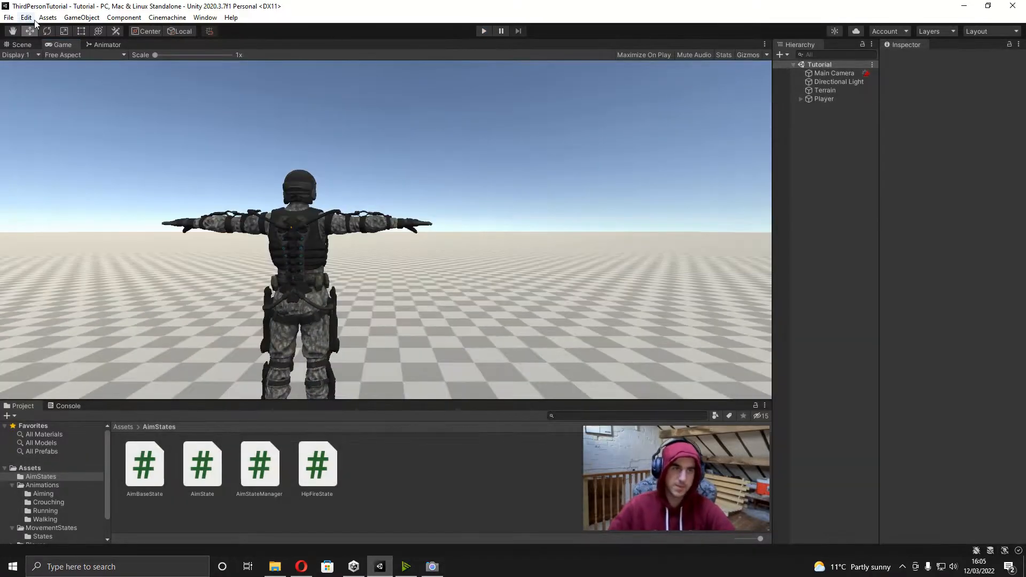
# Show the Input Manager in Project Settings with the Horizontal axis expanded
pyautogui.click(26, 18)
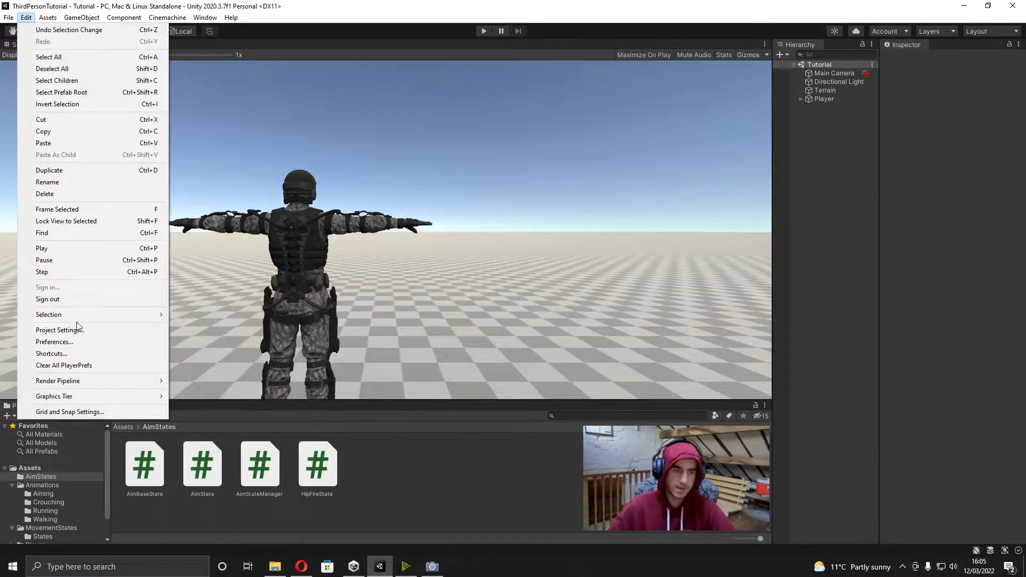
pyautogui.click(59, 330)
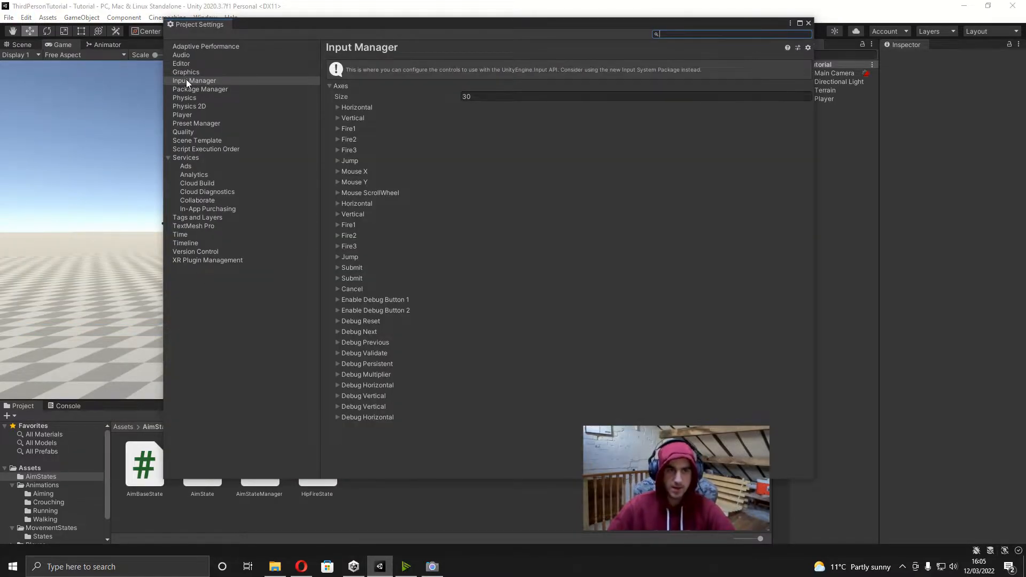
pyautogui.click(336, 107)
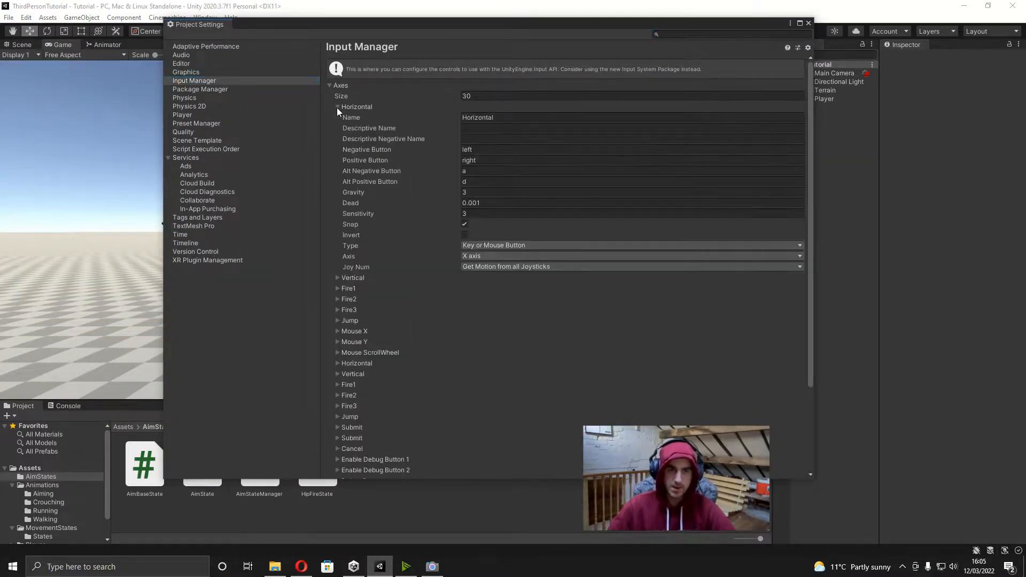
pyautogui.click(465, 224)
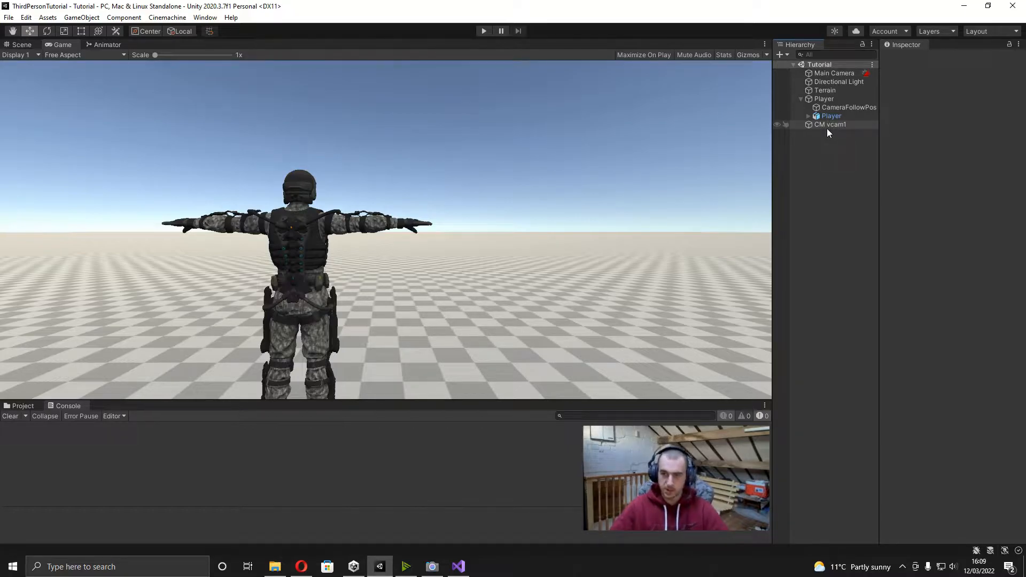
pyautogui.click(830, 124)
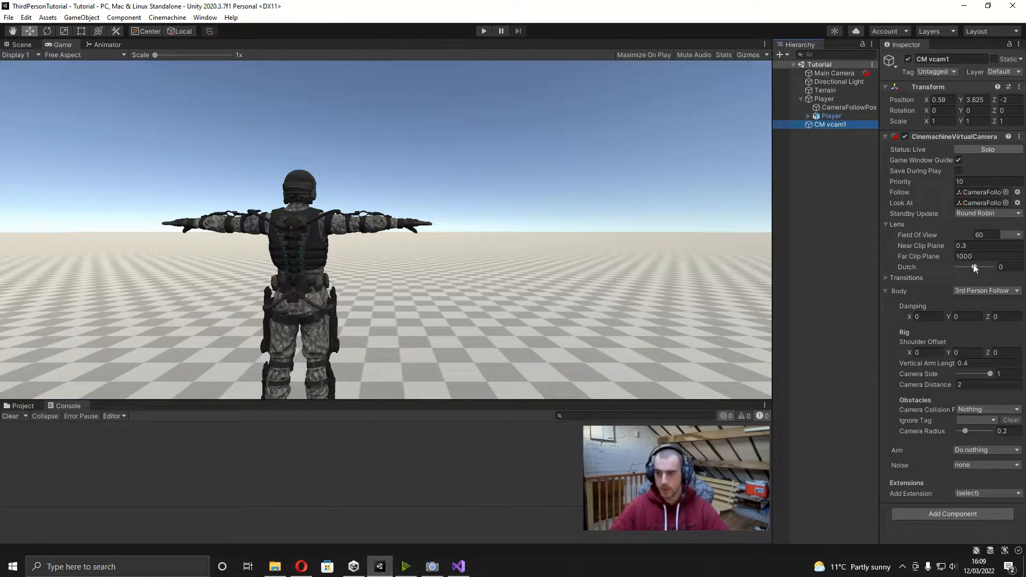
pyautogui.click(980, 234)
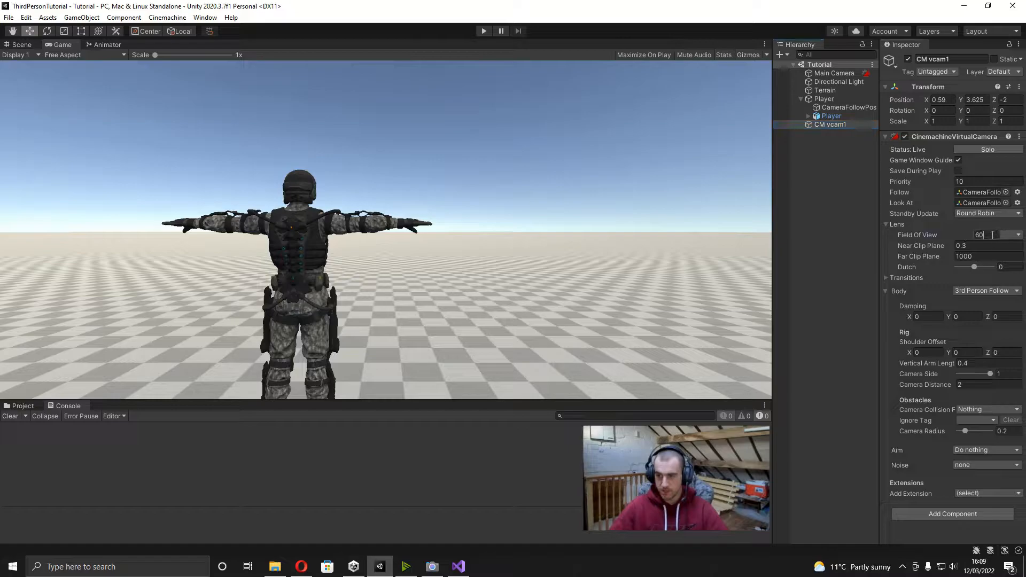
pyautogui.write('40')
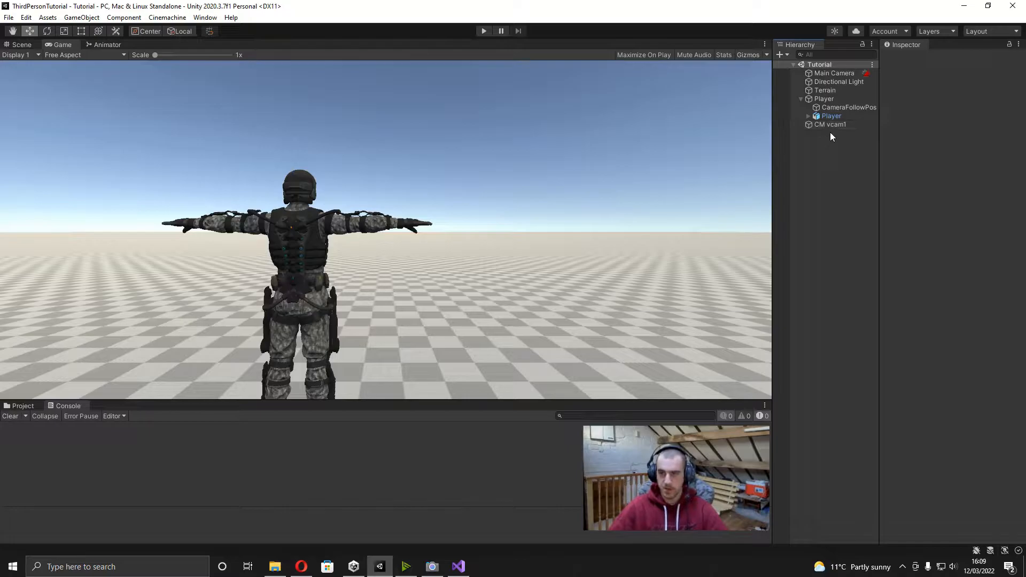
# Parent the CM vcam1 virtual camera under the Player object in the Hierarchy
pyautogui.click(830, 124)
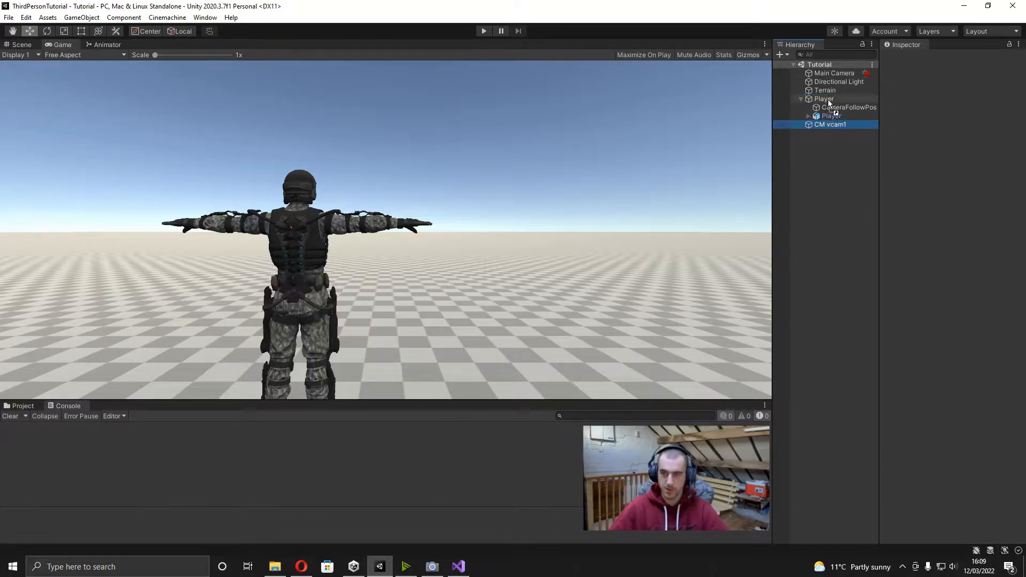
pyautogui.click(829, 124)
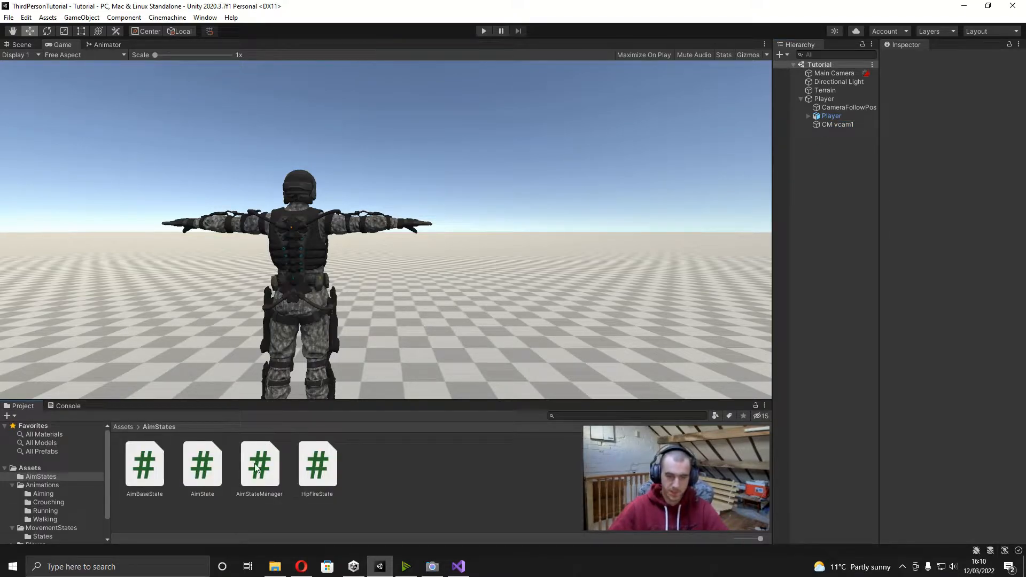
# Add 'using Cinemachine;' to the AimStateManager script
pyautogui.click(259, 465)
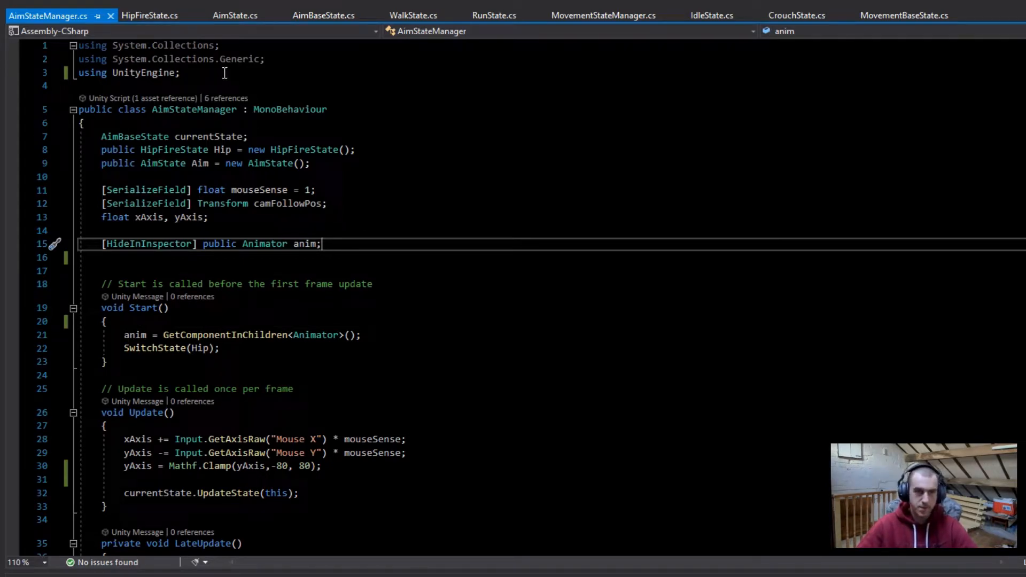
pyautogui.write('u')
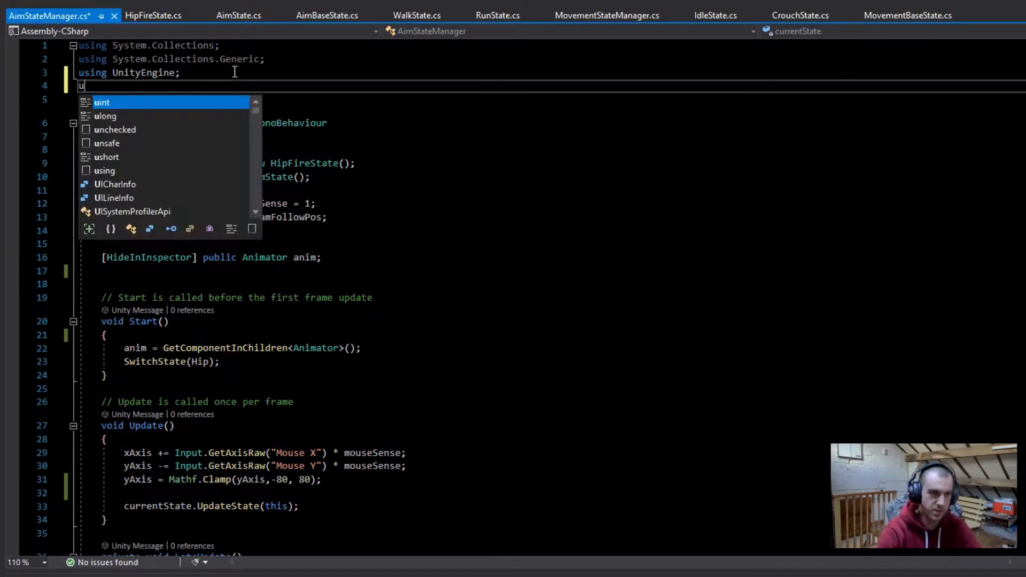
pyautogui.write('sing Cinemachine;')
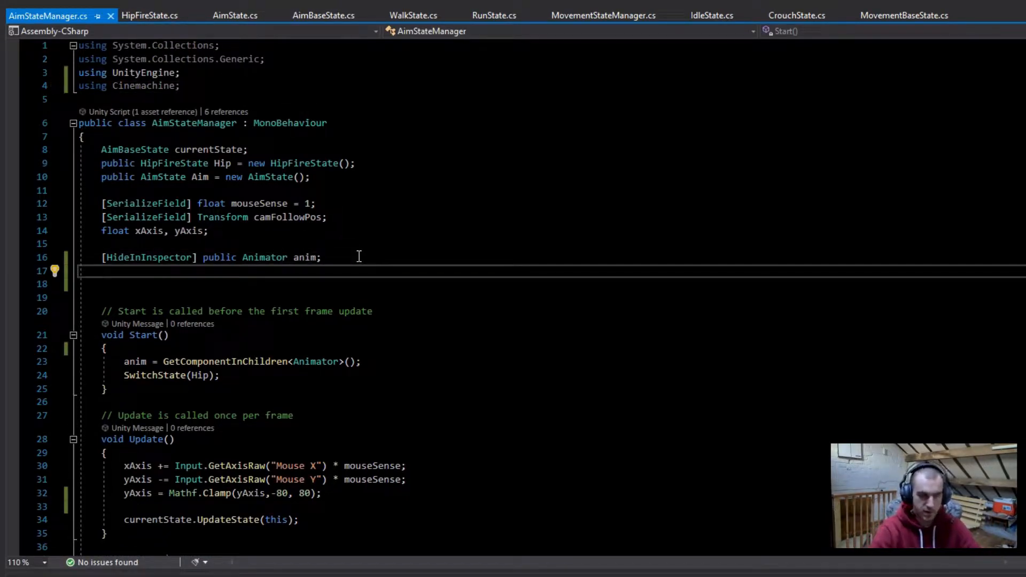
# Declare a hidden CinemachineVirtualCamera vCam field and a public float adsFov = 40
pyautogui.write('[HideInInspector]')
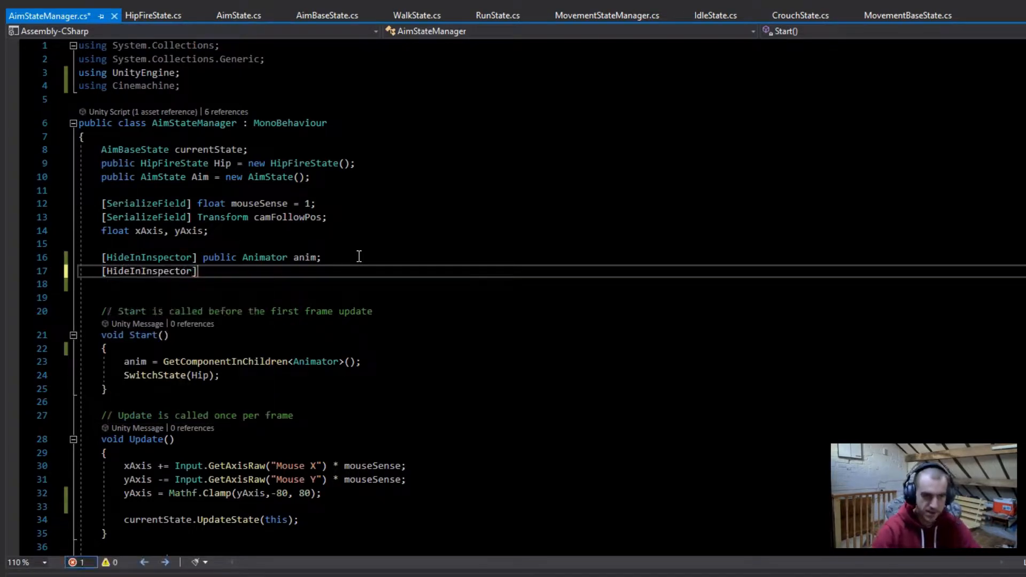
pyautogui.write('public')
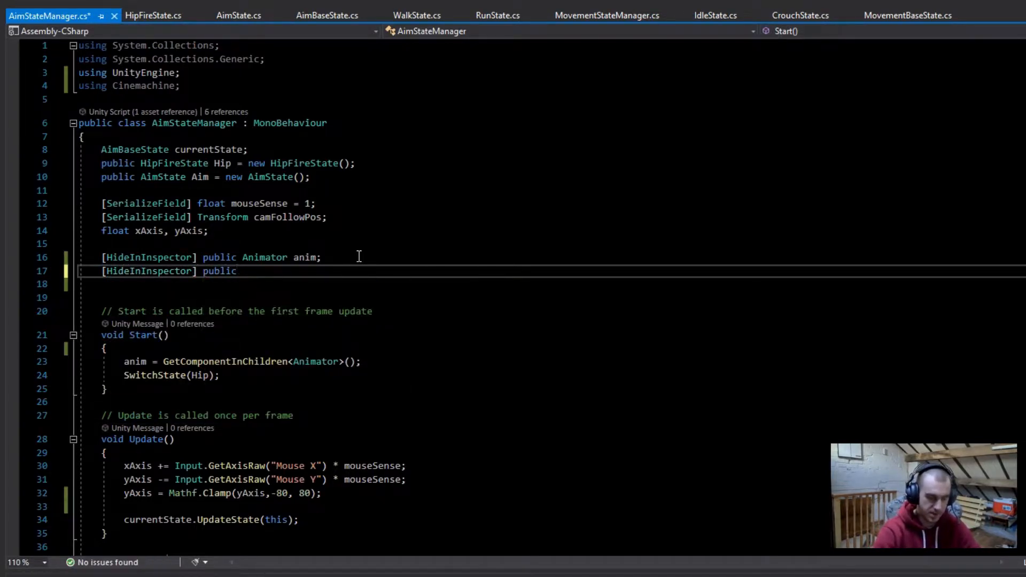
pyautogui.write('Vir')
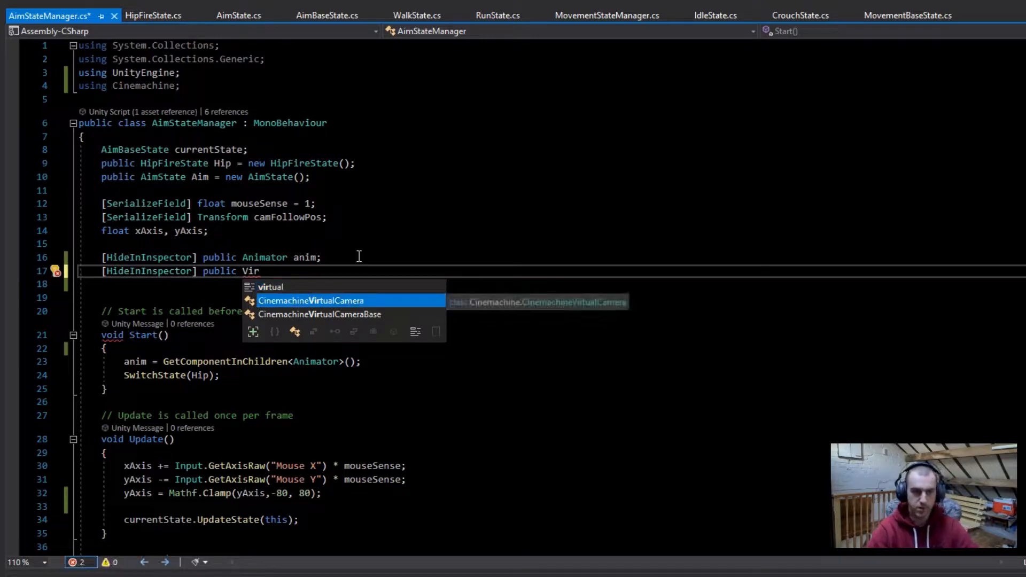
pyautogui.press('Tab')
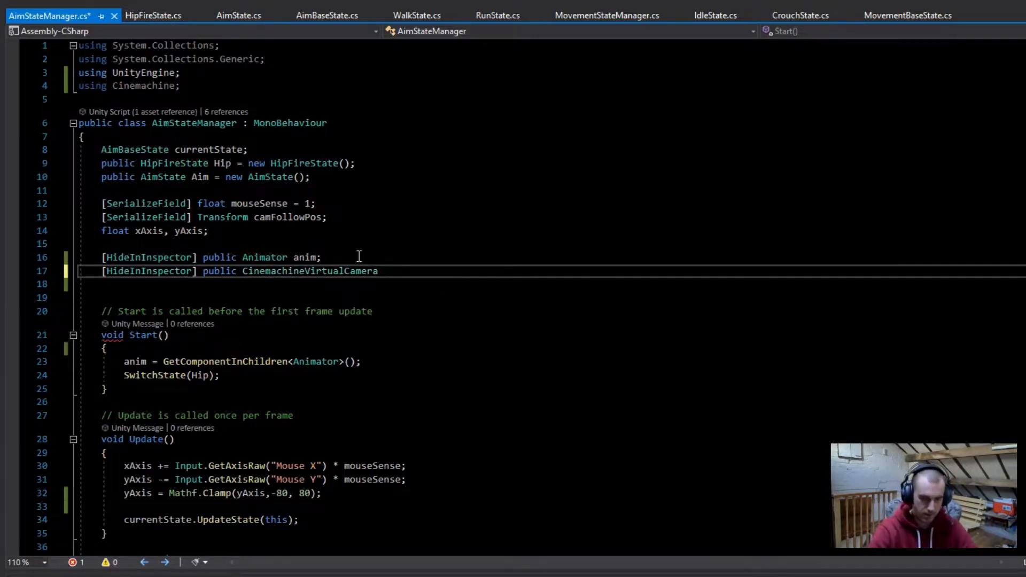
pyautogui.write('vCam;')
pyautogui.write('public float')
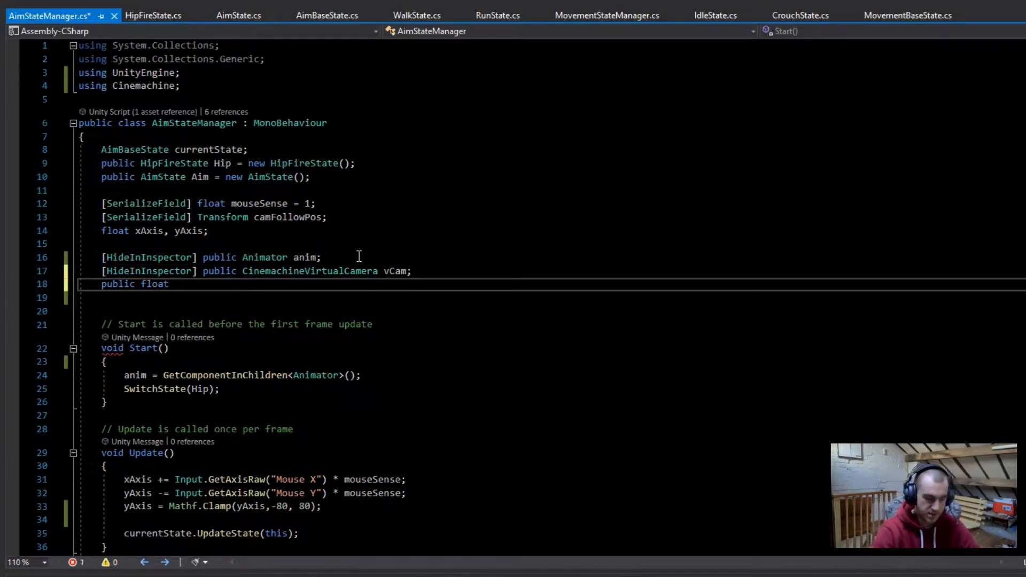
pyautogui.write('adsFov')
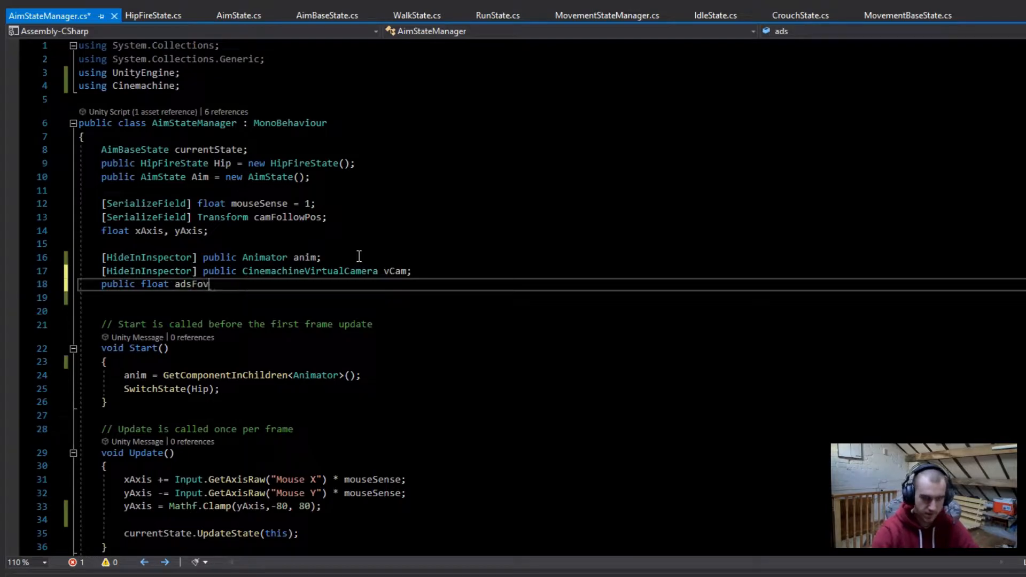
pyautogui.write('= 40;')
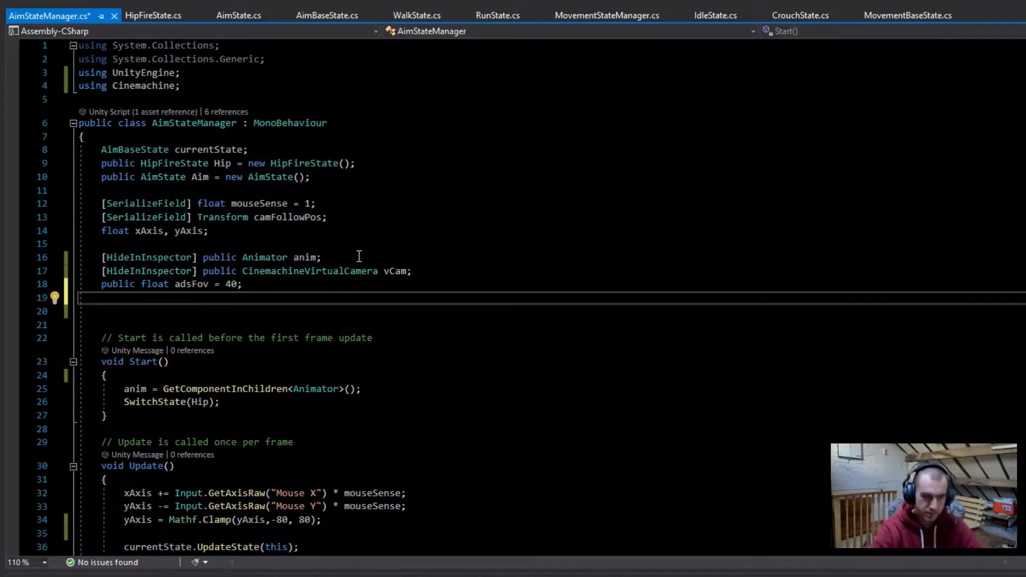
# Declare hidden float fields hipFov, currentFov and a public fovSmoothSpeed
pyautogui.write('[HideInInspector] public')
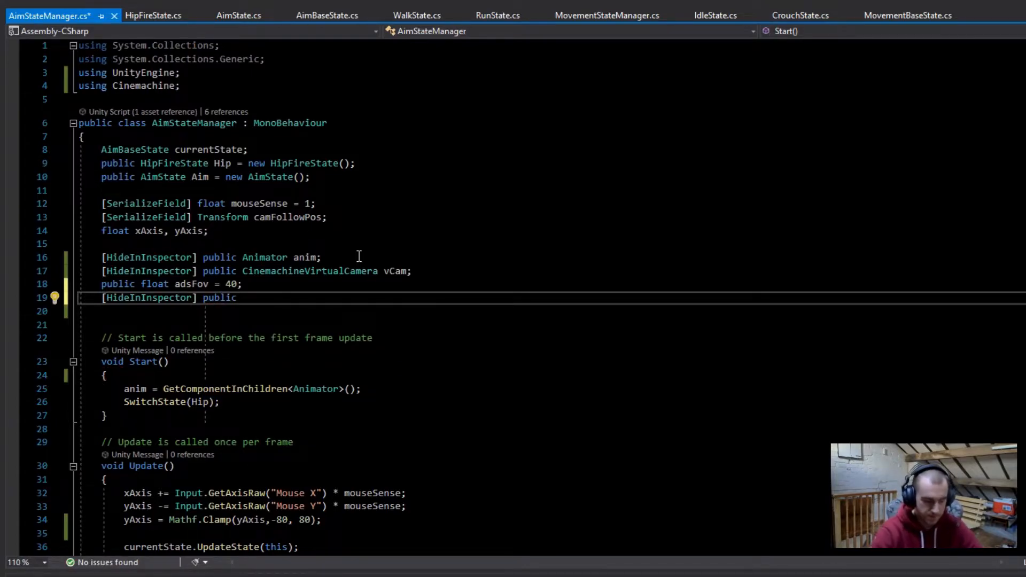
pyautogui.write('floa')
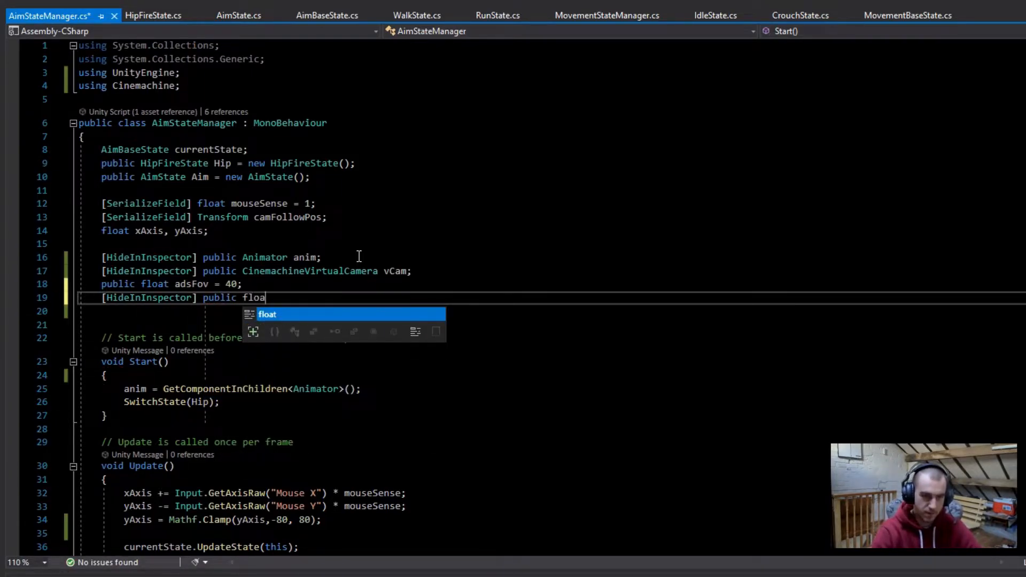
pyautogui.write('hipF')
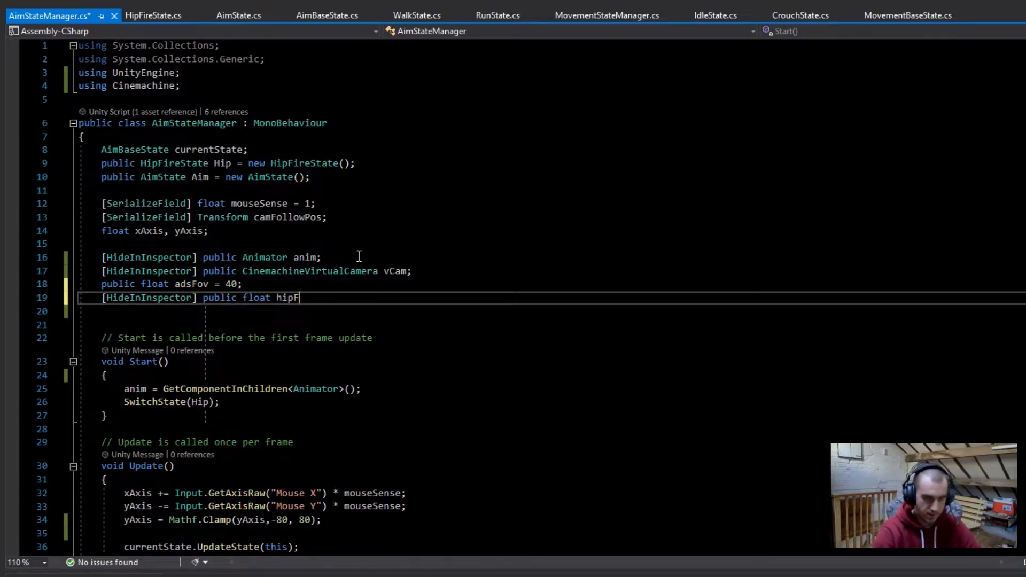
pyautogui.write('ov;')
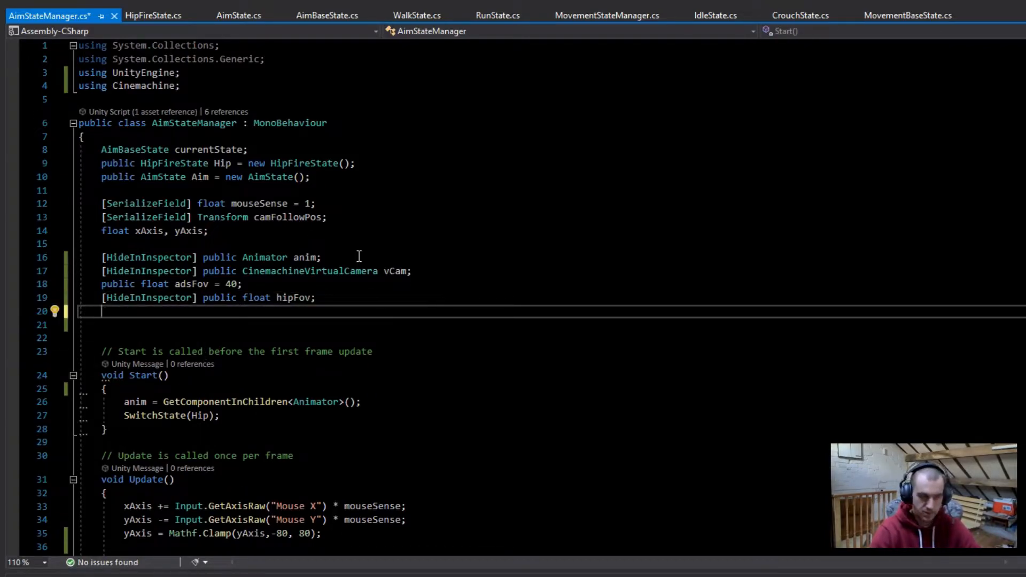
pyautogui.write('[HideInInspector] public float currentFov;')
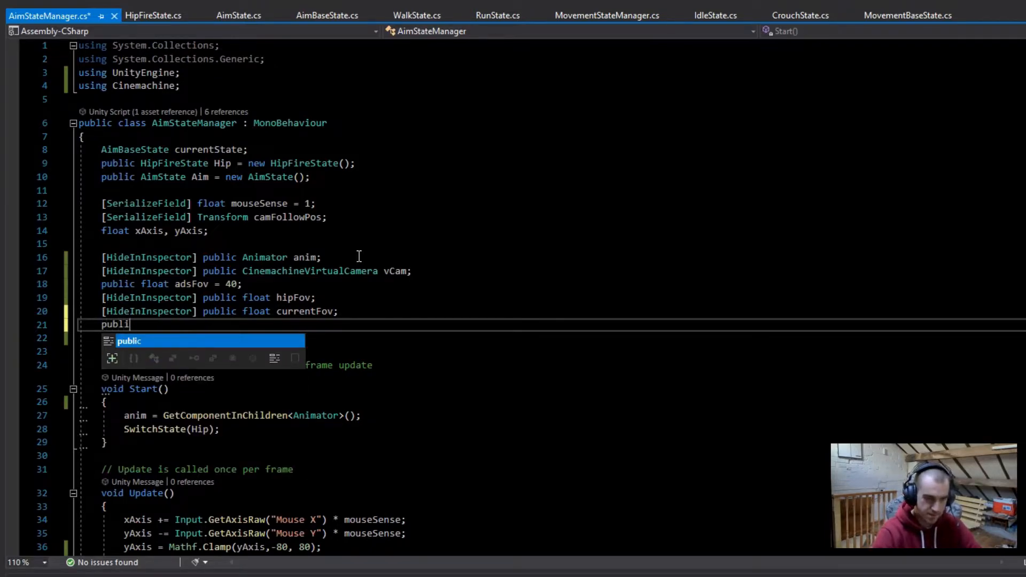
pyautogui.write('c float fov')
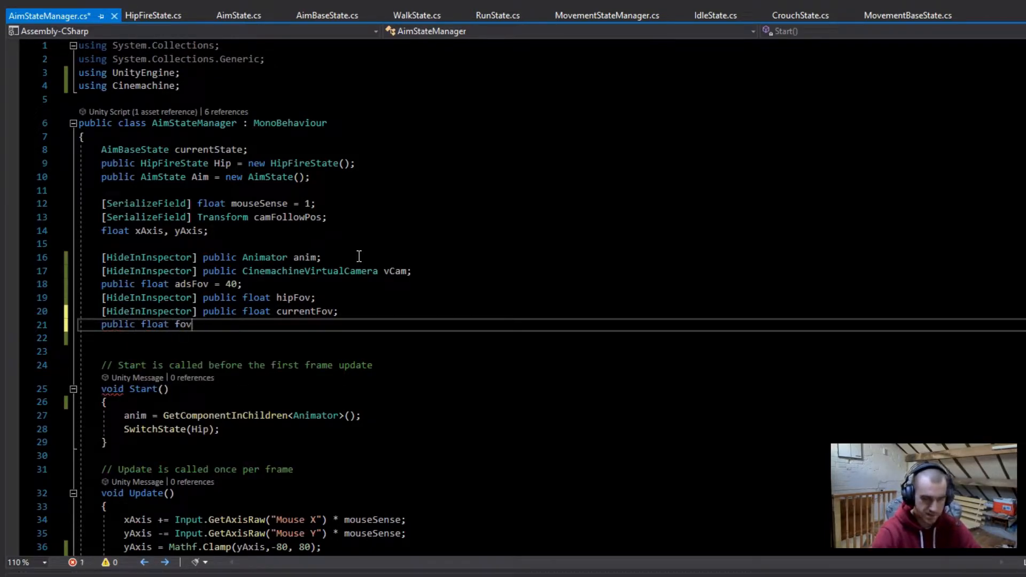
pyautogui.write('SmoothSpeed;')
pyautogui.write('v')
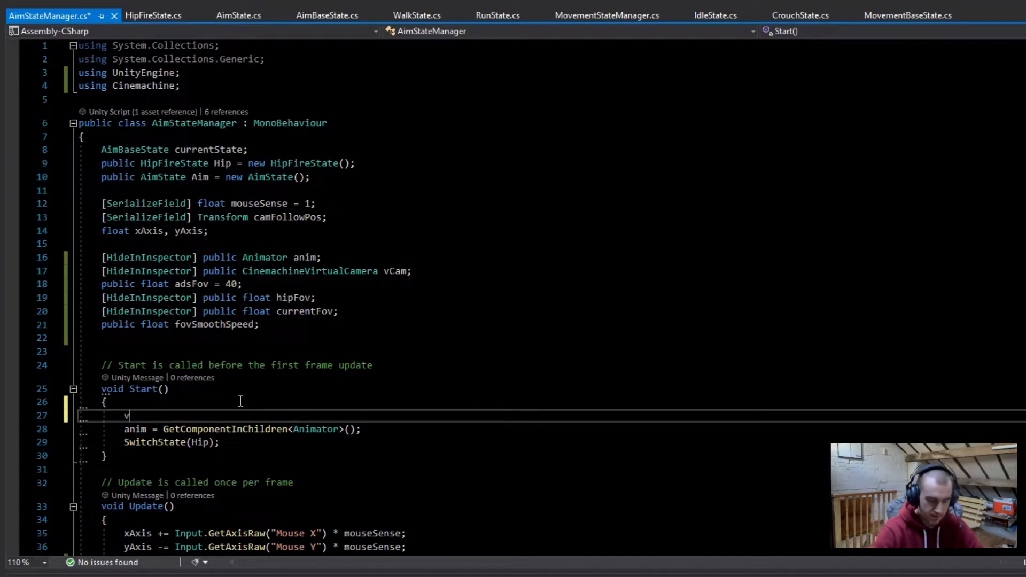
# In Start, assign vCam from GetComponentInChildren and store hipFov from vCam.m_Lens.FieldOfView
pyautogui.write('Cam=')
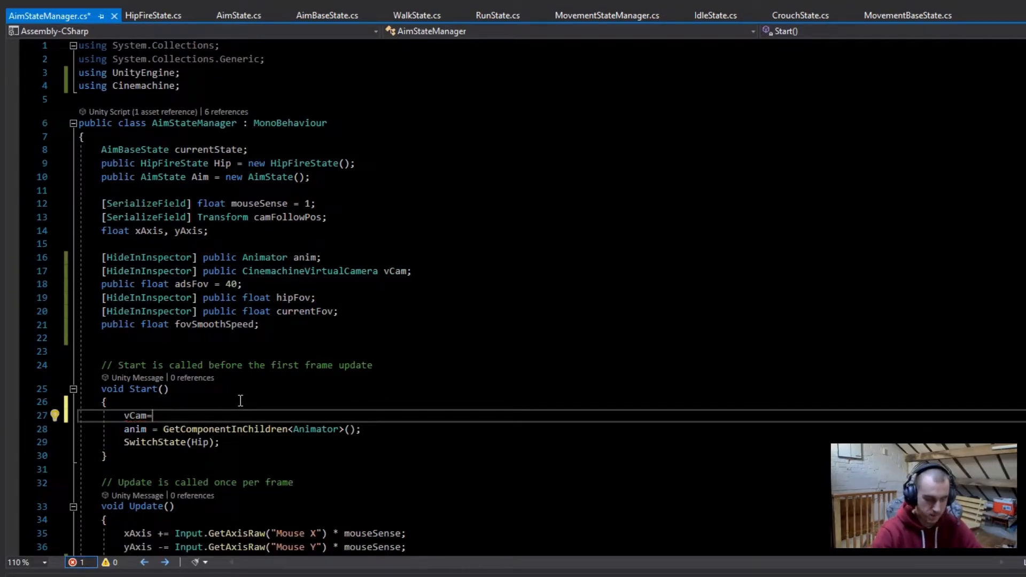
pyautogui.write('GetComponentInChildren')
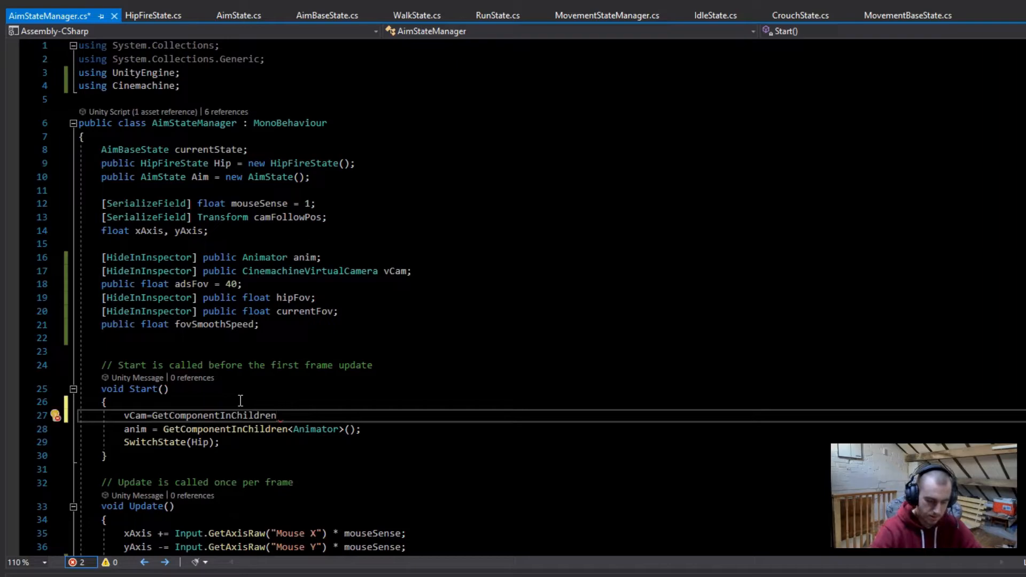
pyautogui.write('<CinemachineVirtualCamera>();')
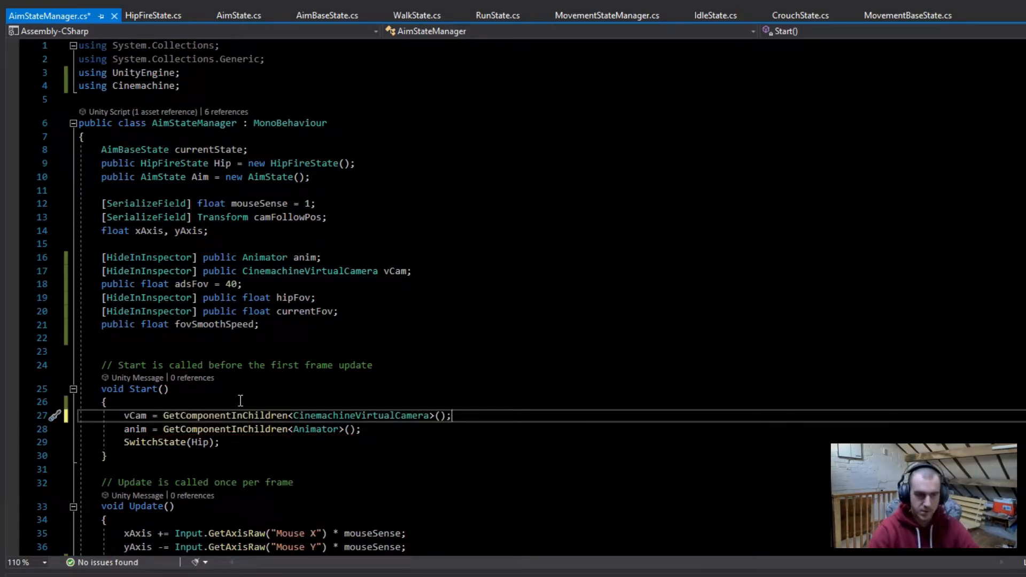
pyautogui.write('hipFov =')
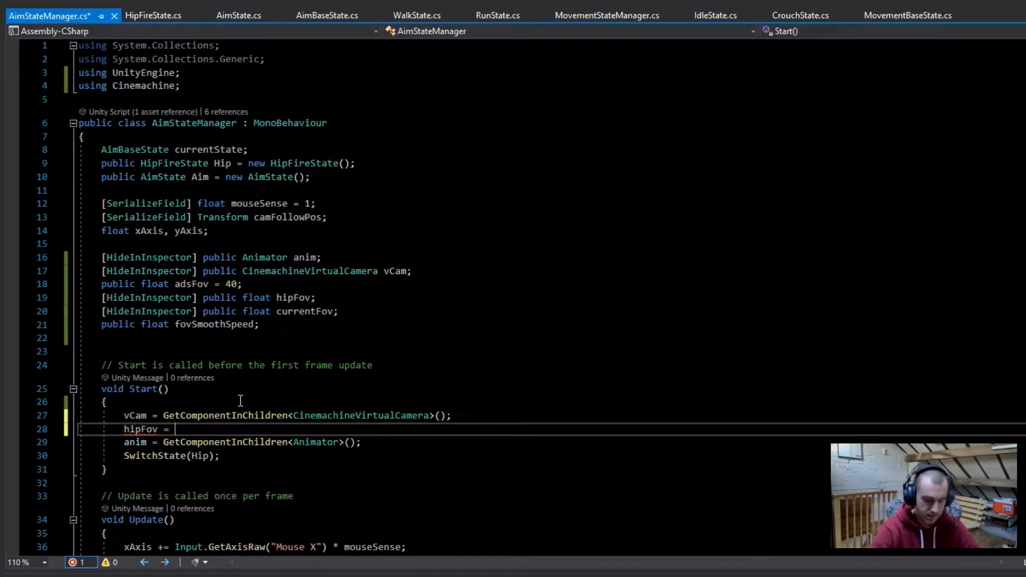
pyautogui.write('vCam.m')
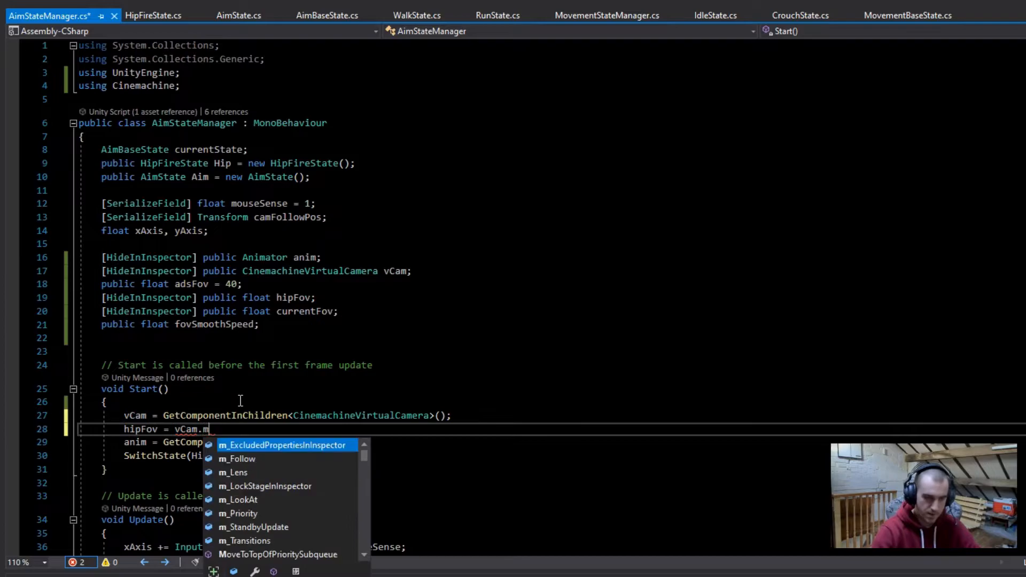
pyautogui.write('_Lens.f')
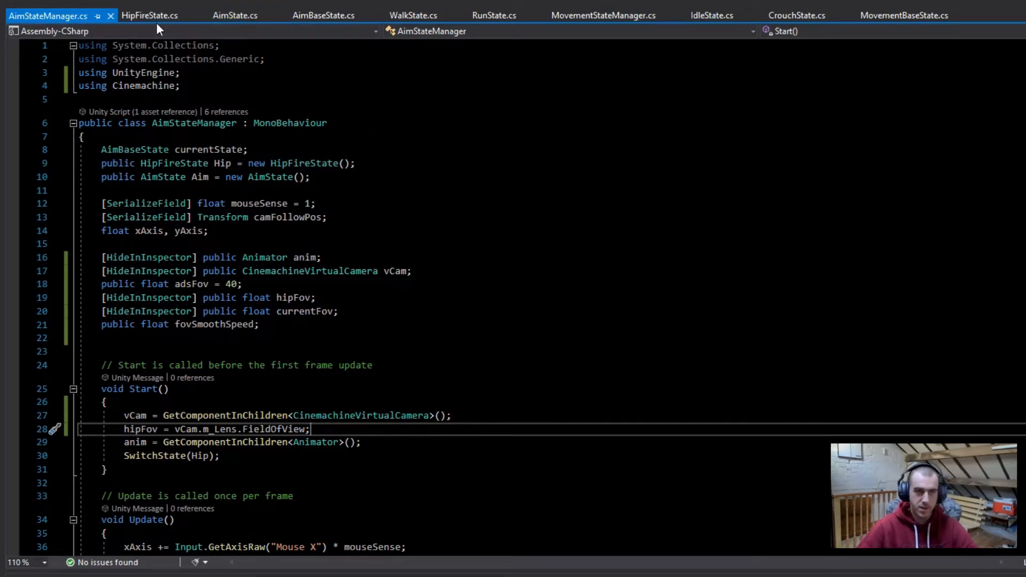
# In HipFireState's EnterState, begin the line aim.currentFov = aim.hipFov
pyautogui.click(150, 15)
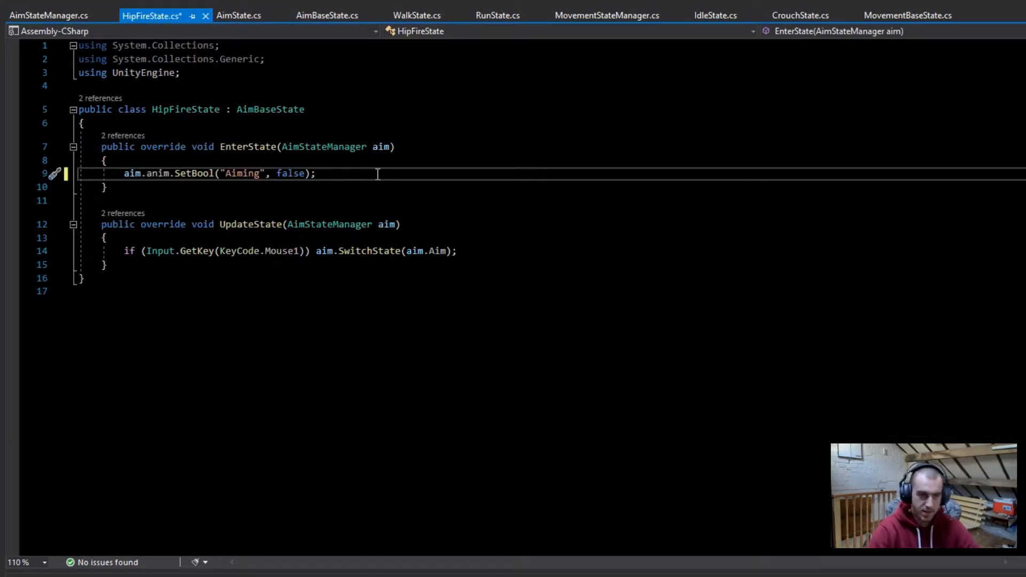
pyautogui.write('aim.c')
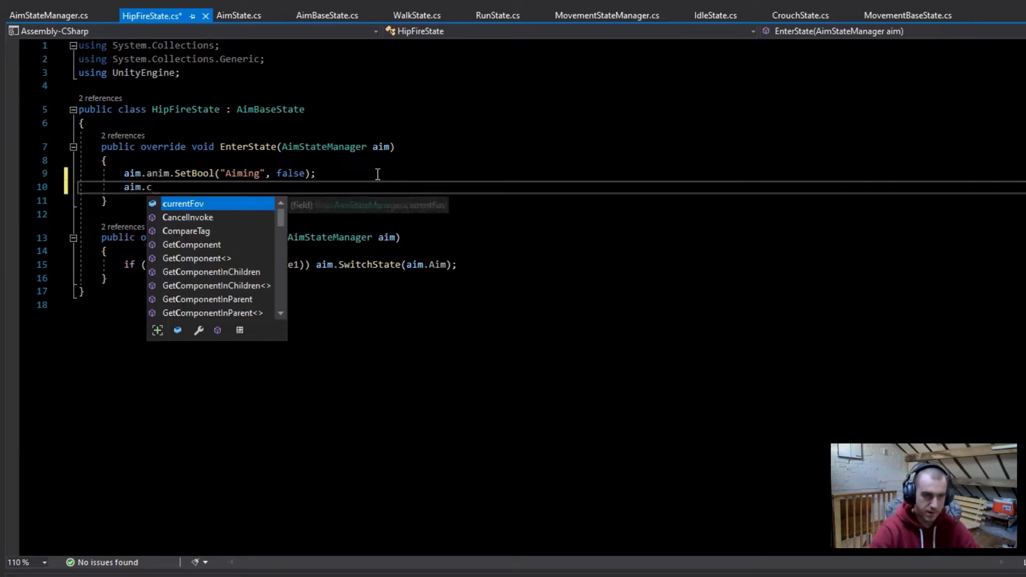
pyautogui.write('urrentFov = aim')
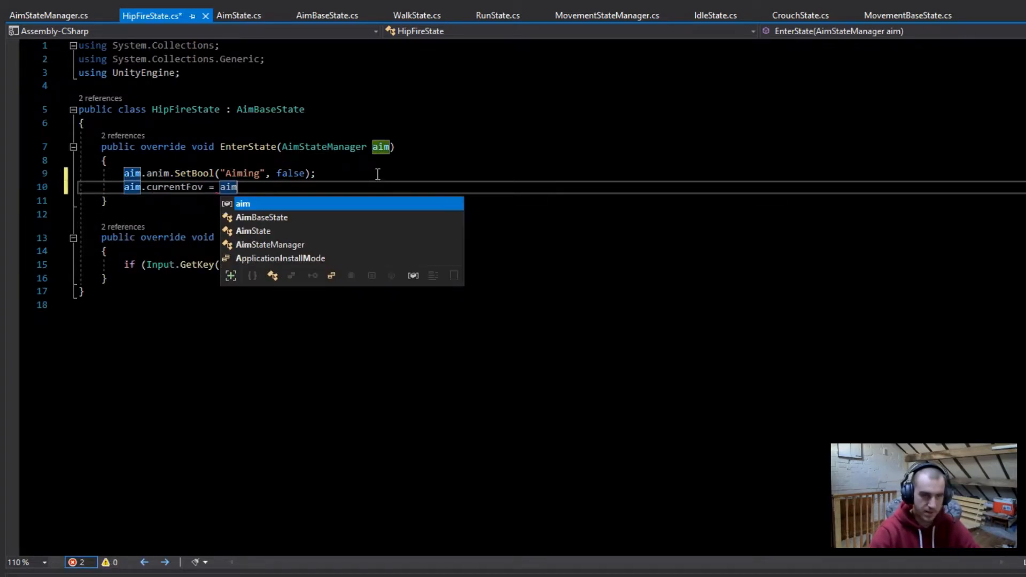
# Finish the hipFov line, then in AimState's EnterState set aim.currentFov = aim.adsFov
pyautogui.write('.hipFov;')
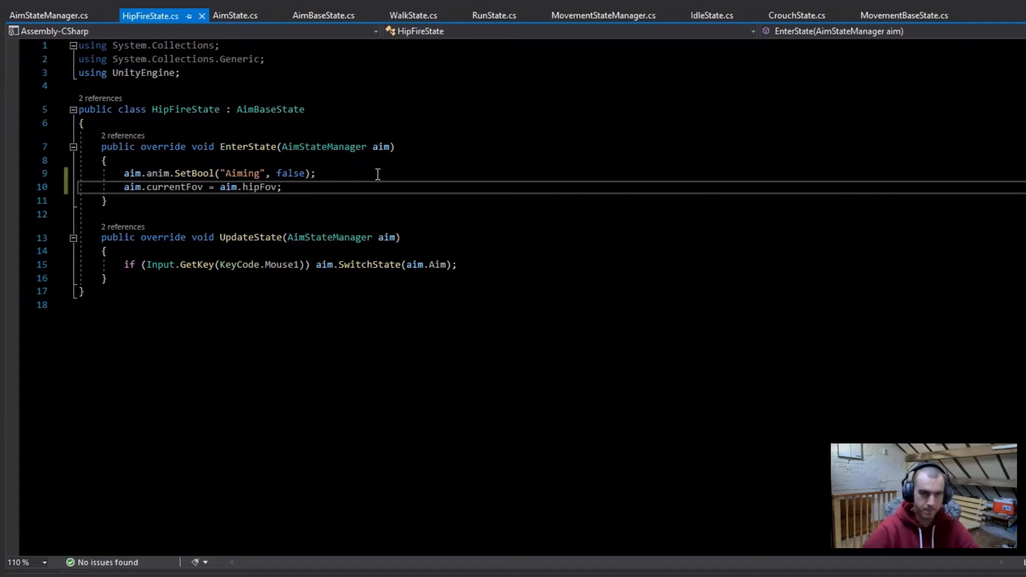
pyautogui.click(236, 15)
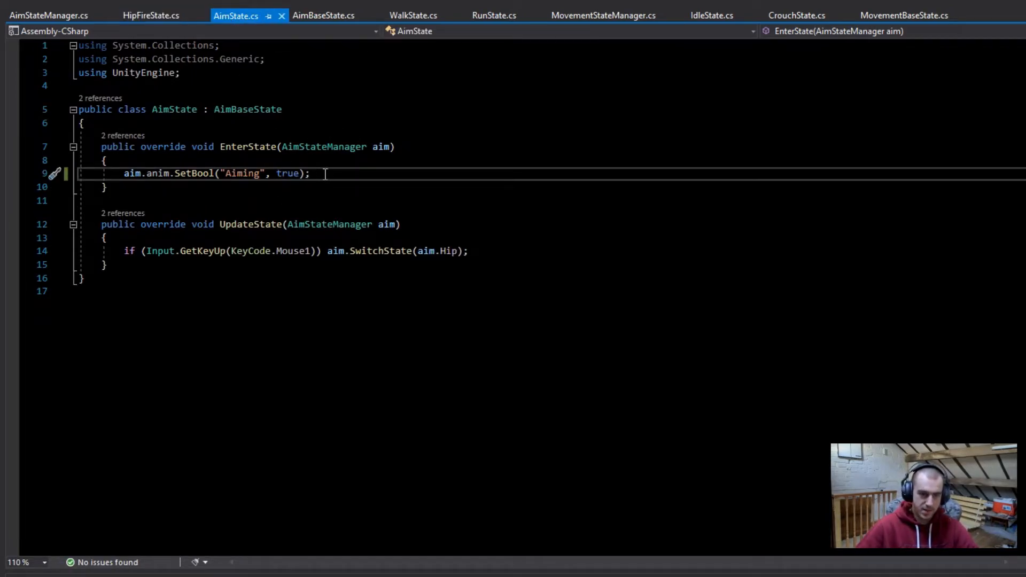
pyautogui.write('aim')
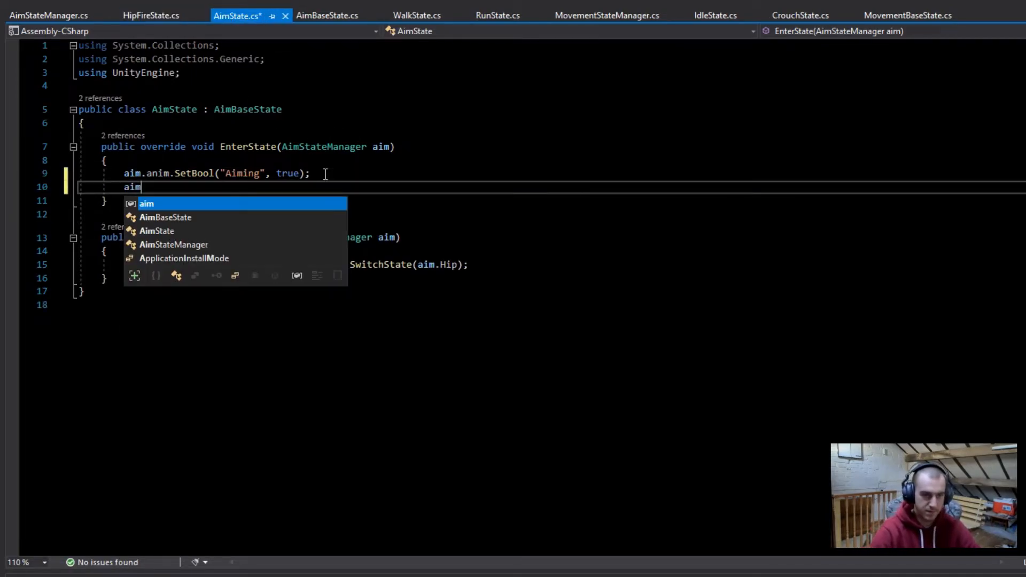
pyautogui.write('.currentFov')
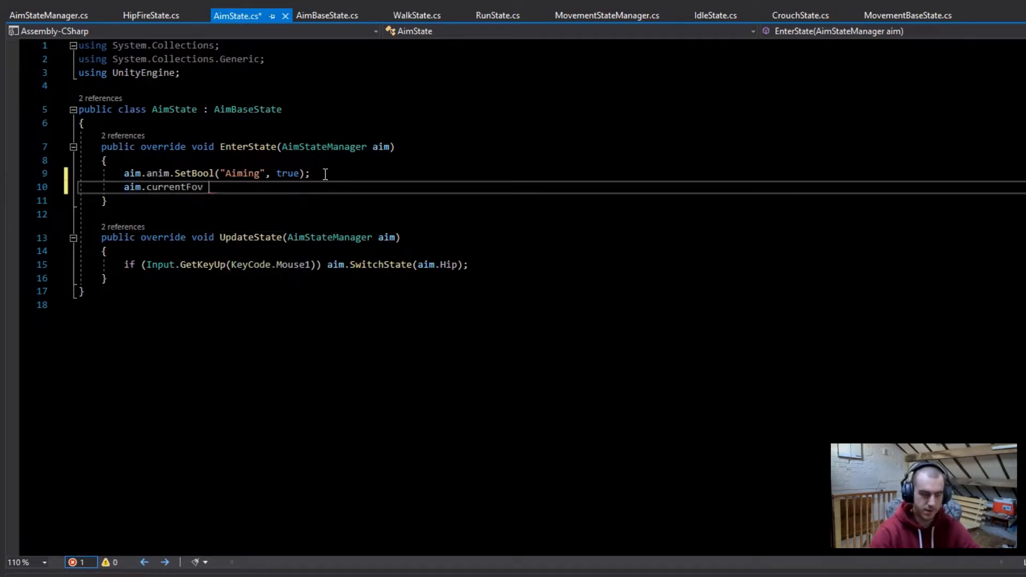
pyautogui.write('= aim.')
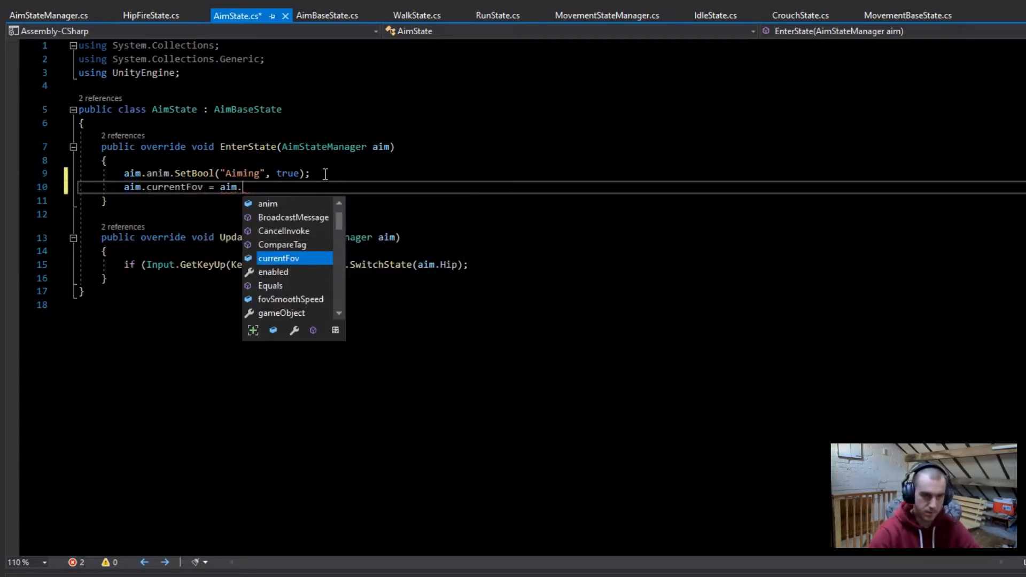
pyautogui.write('adsFov;')
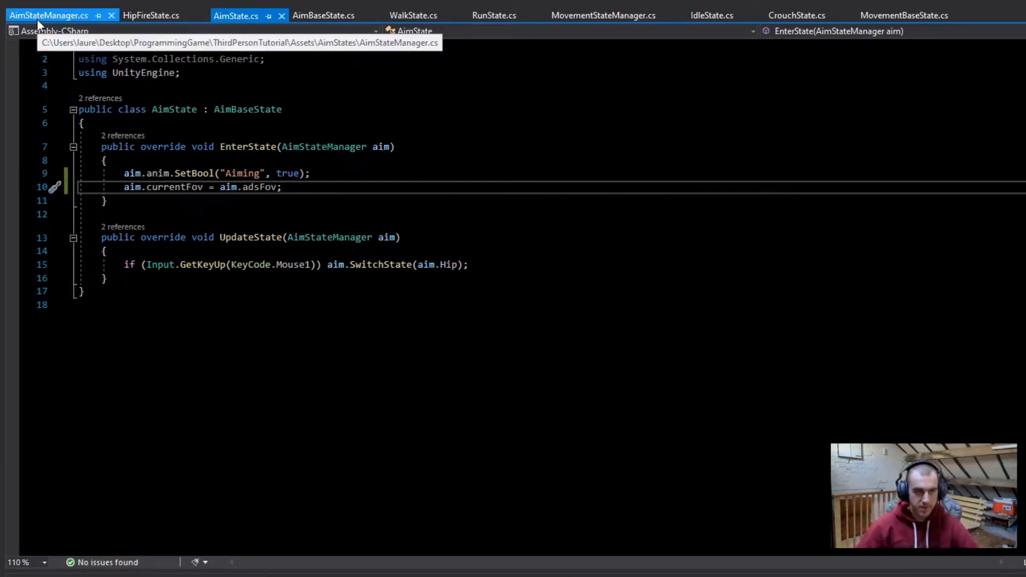
# In AimStateManager's Update, start the vCam.m_Lens.FieldOfView assignment line
pyautogui.click(49, 15)
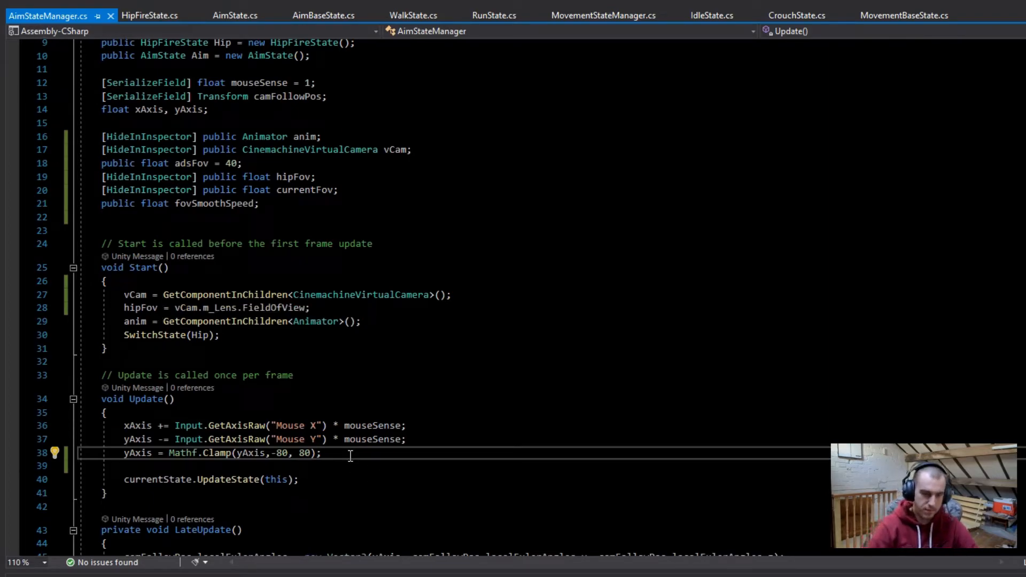
pyautogui.press('enter')
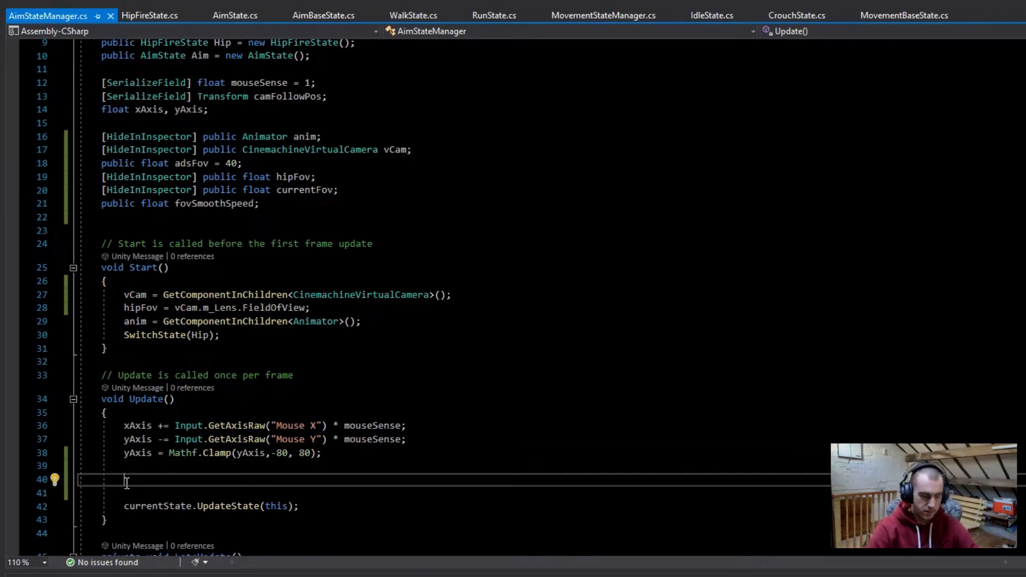
pyautogui.write('vCam.')
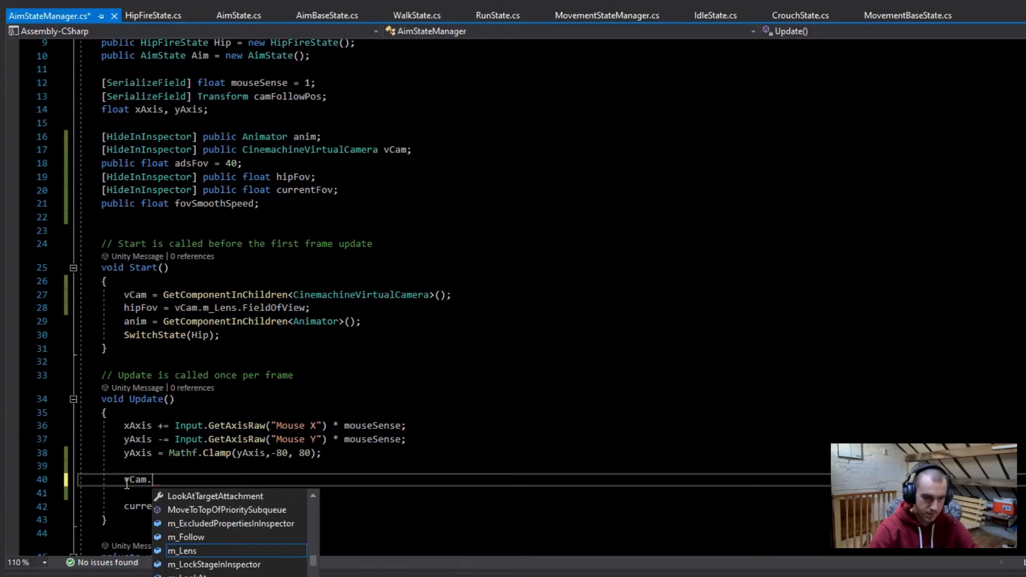
pyautogui.write('m_Lens.f')
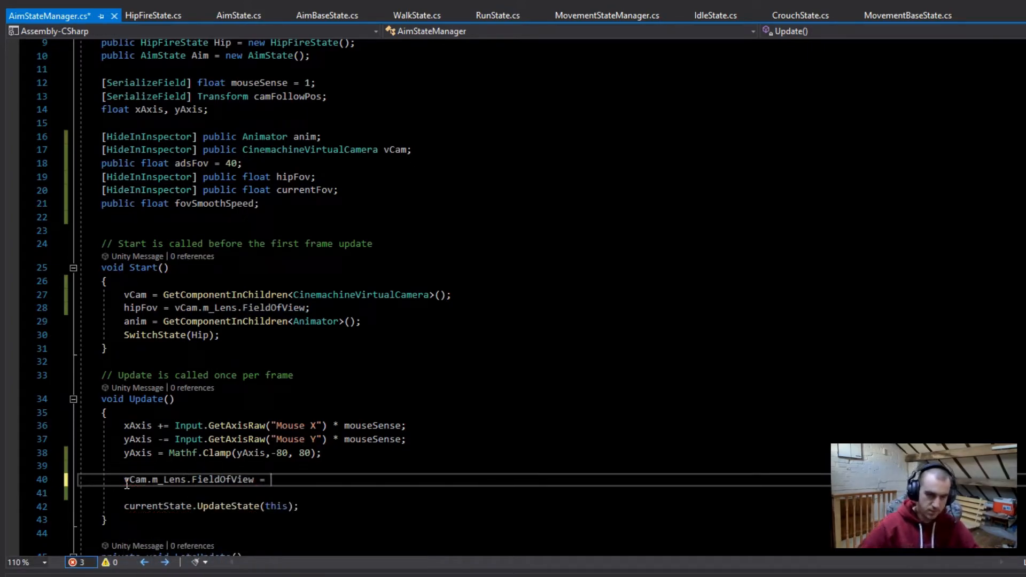
pyautogui.doubleClick(190, 479)
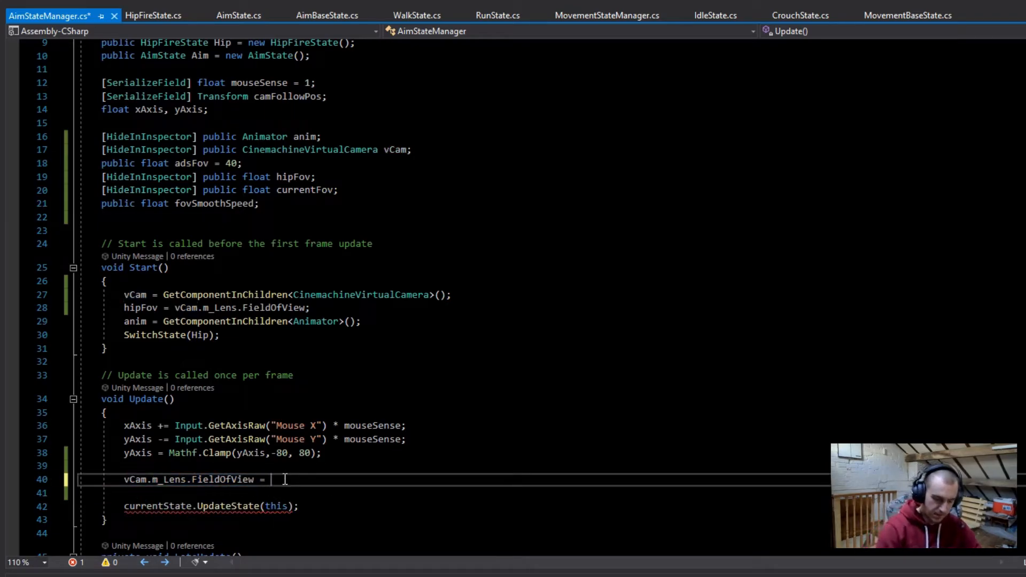
# Complete it as Mathf.Lerp(vCam.m_Lens.FieldOfView, currentFov, fovSmoothSpeed * Time.deltaTime)
pyautogui.write('Mathf.Lerp')
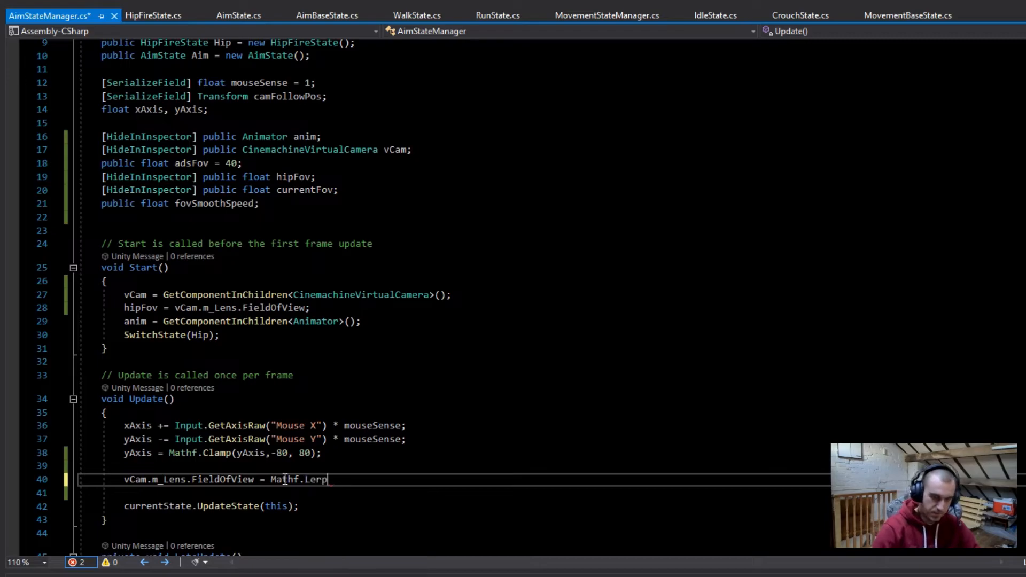
pyautogui.write('(vCam.m_Lens.FieldOfView')
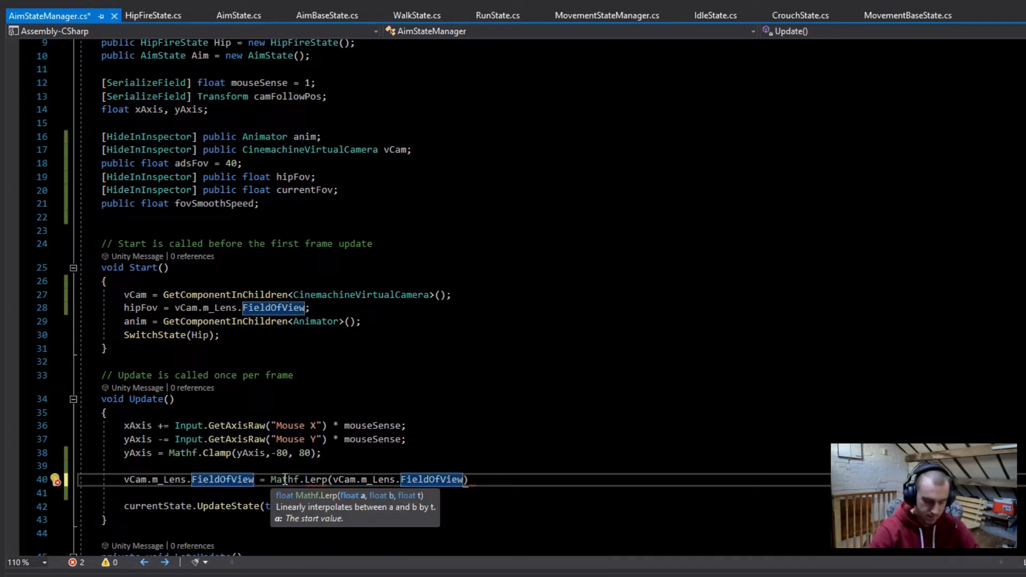
pyautogui.write(',currentFov')
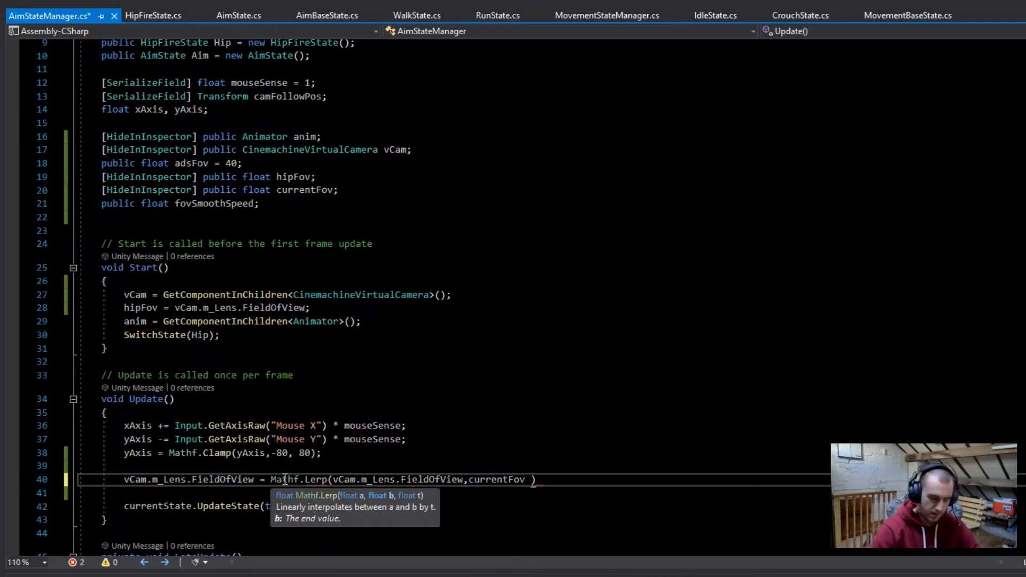
pyautogui.write(', s')
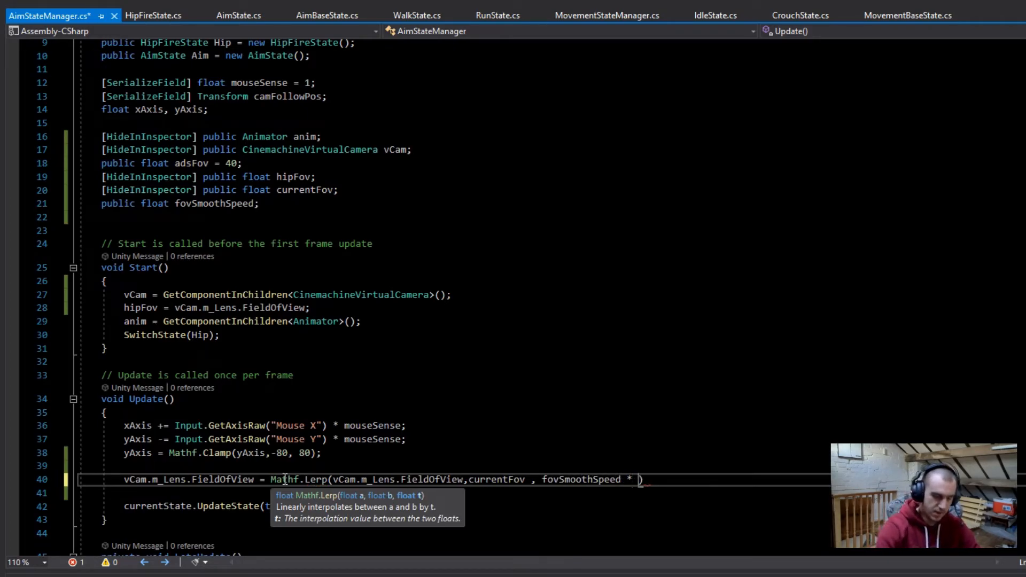
pyautogui.write('Time.deltaTime)')
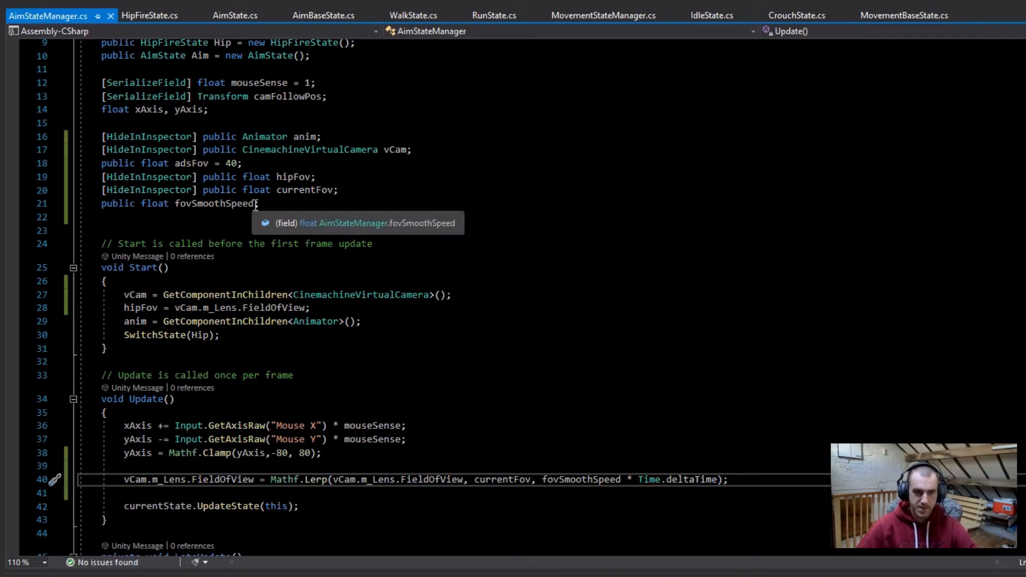
pyautogui.write('=')
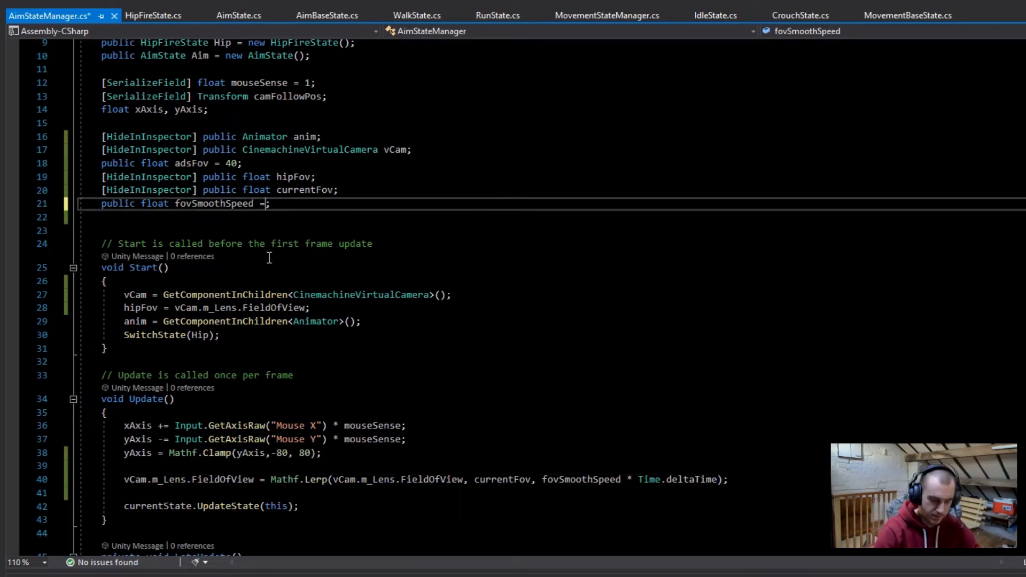